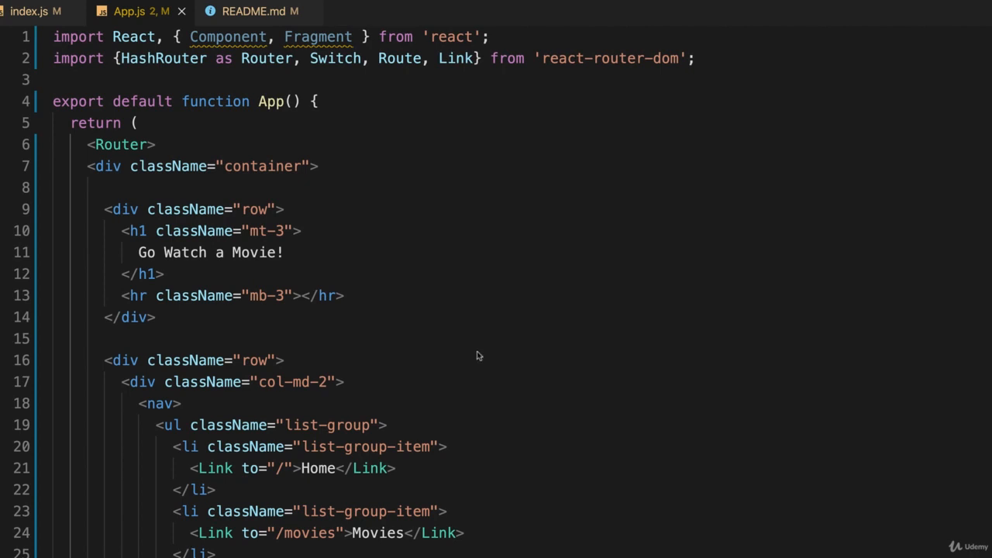
mouse_move(323, 538)
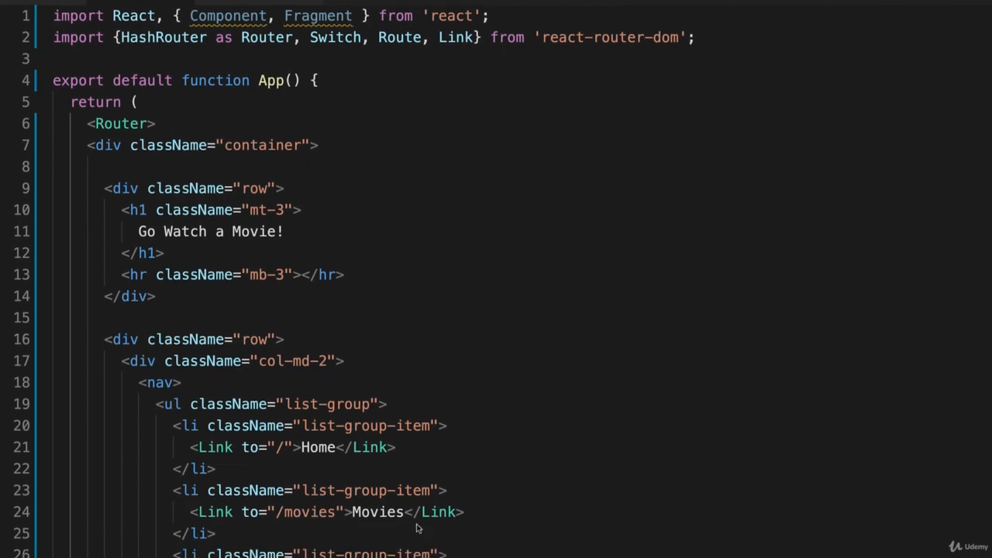
Create a 'components' folder under src in the Explorer.
scroll("down", 3)
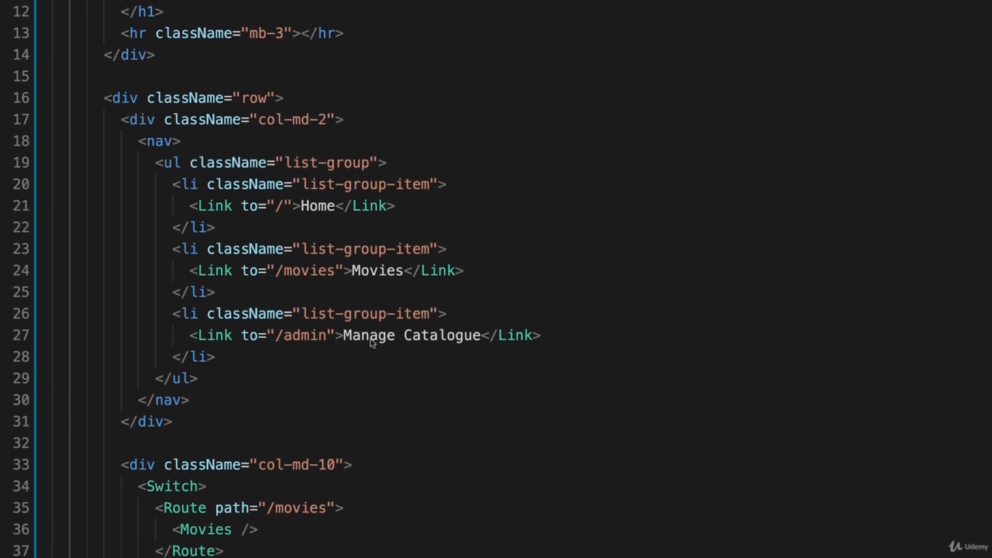
mouse_move(308, 341)
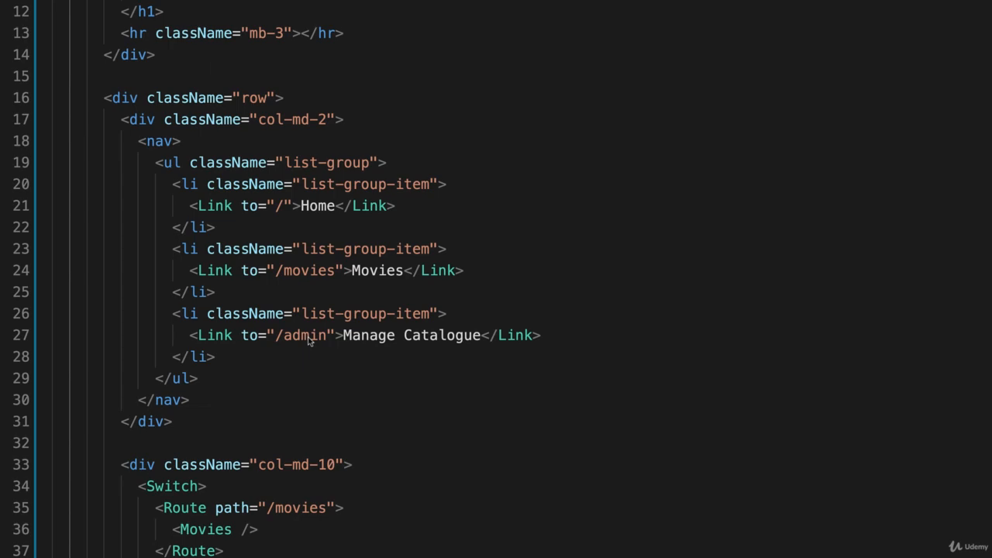
scroll("down", 3)
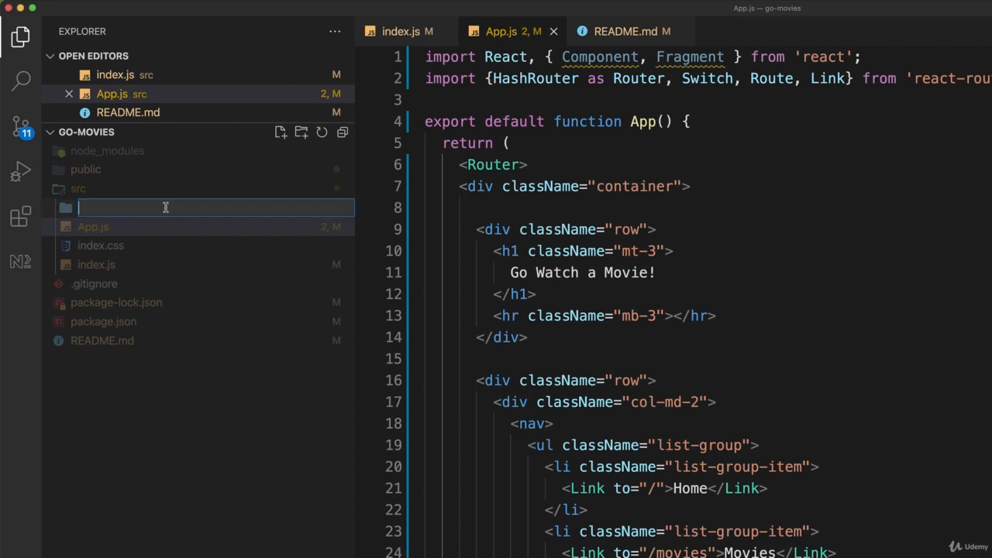
type("components")
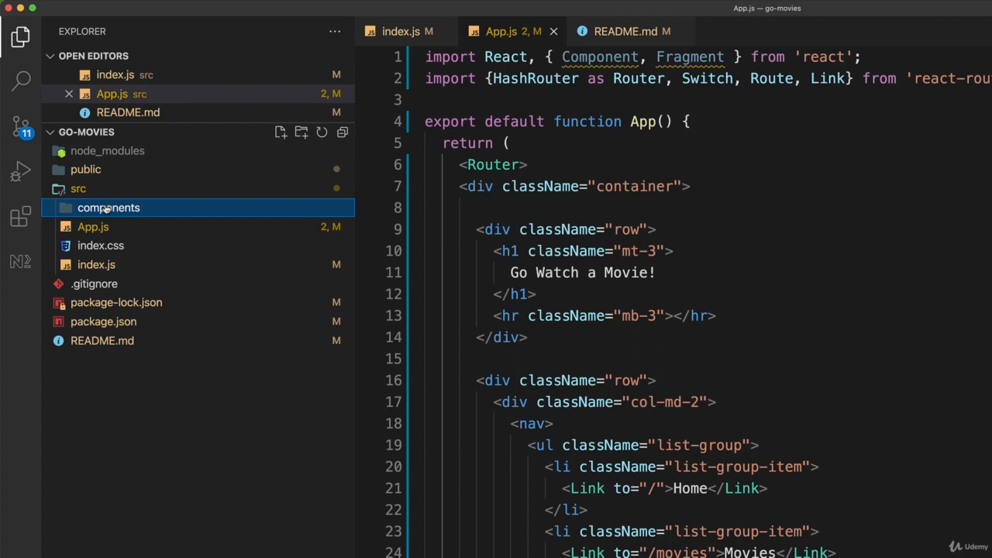
Create a new file named Movies.js inside the components folder.
right_click(108, 208)
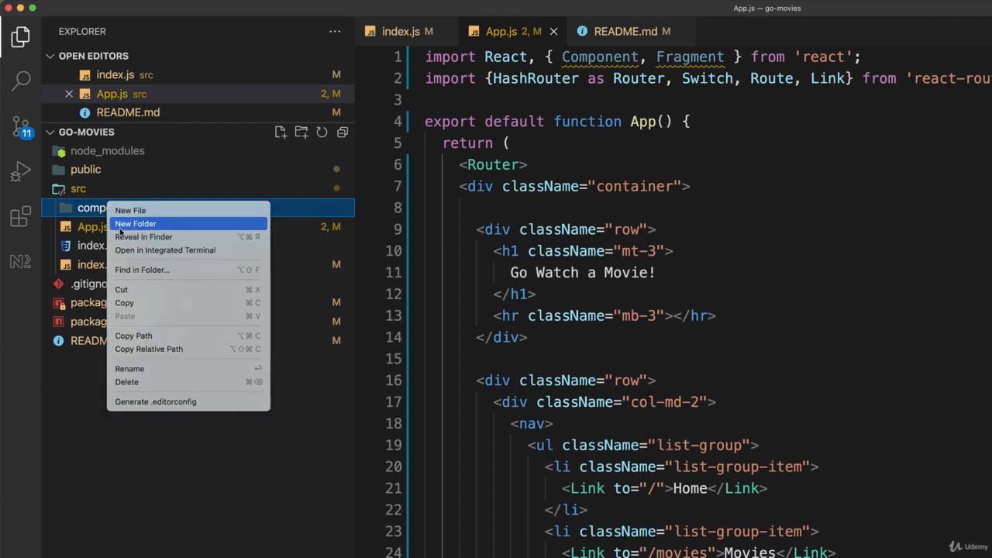
mouse_move(131, 210)
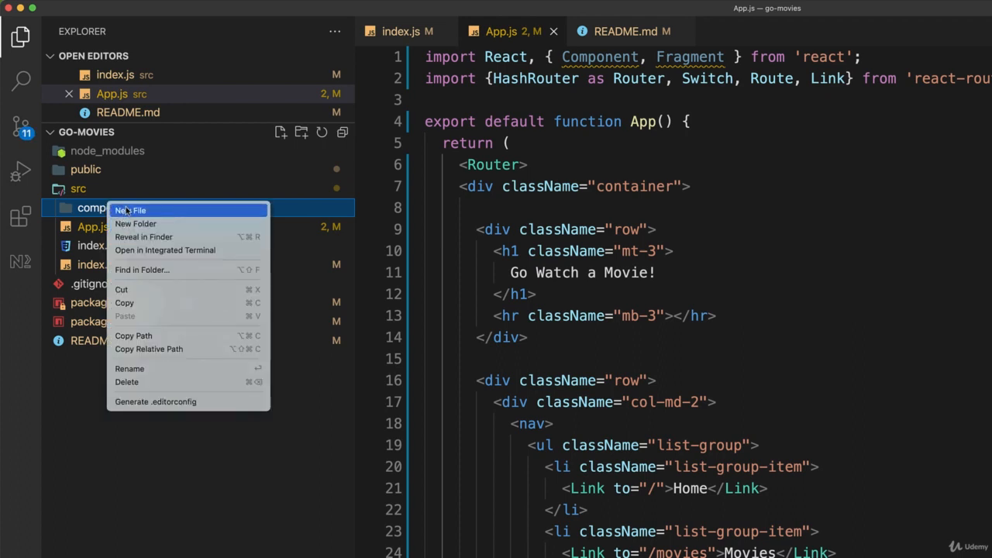
left_click(130, 210)
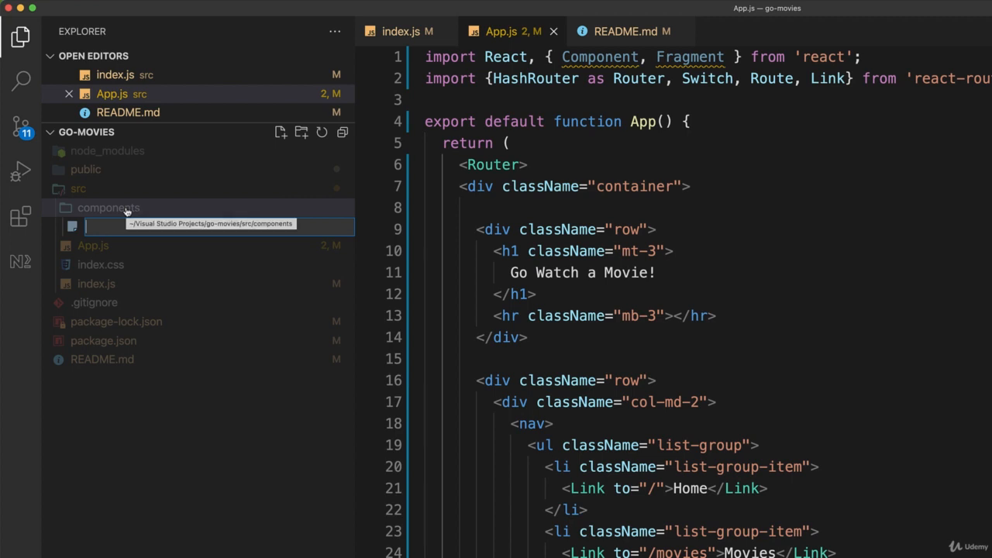
type("Movies.js")
type("import React,")
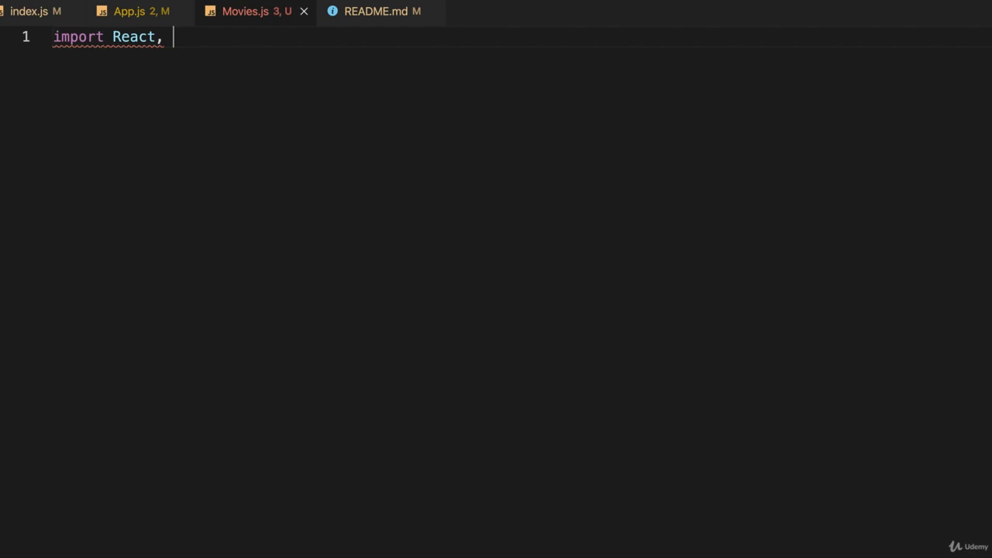
Import { Component } from react and declare 'export default class Movies extends Component'.
type("{ Component}")
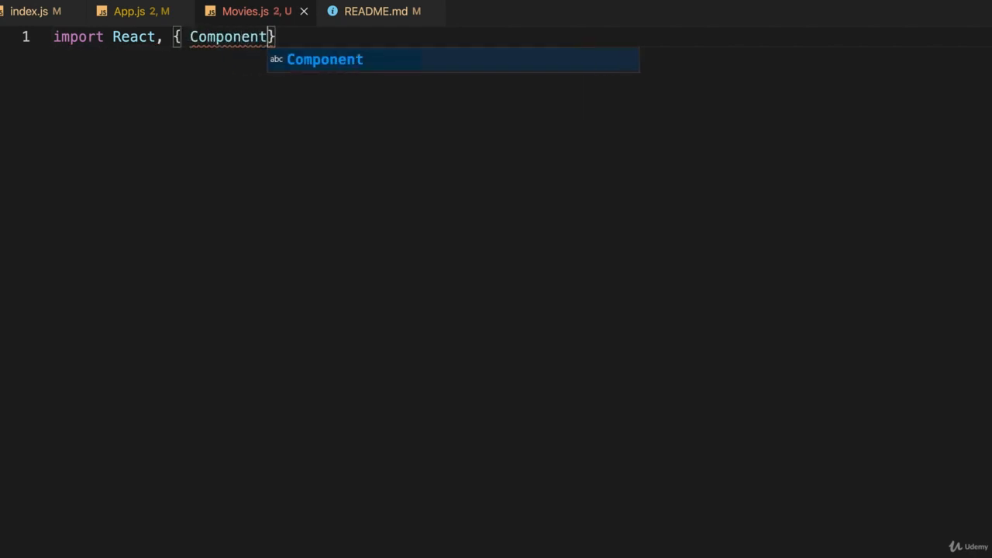
type("} fro")
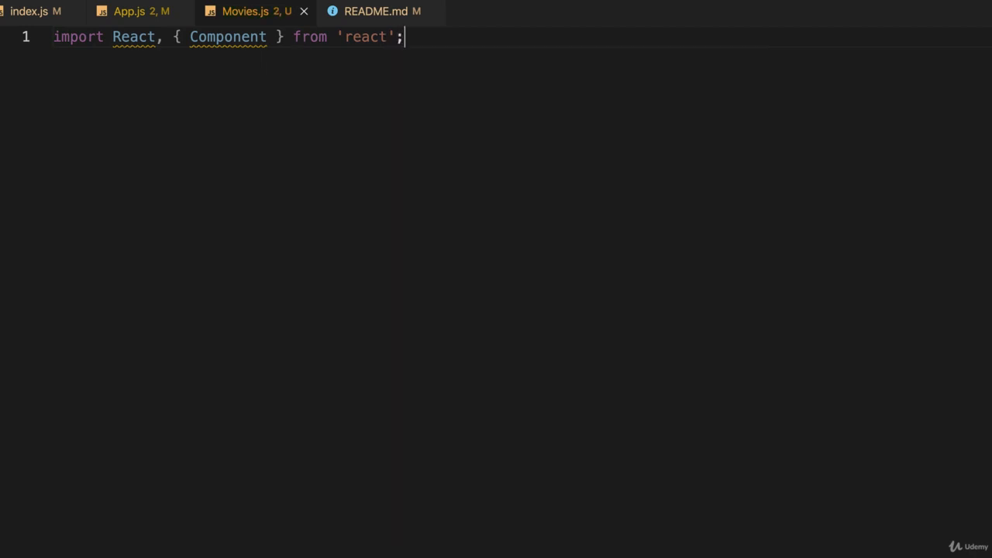
key("Enter")
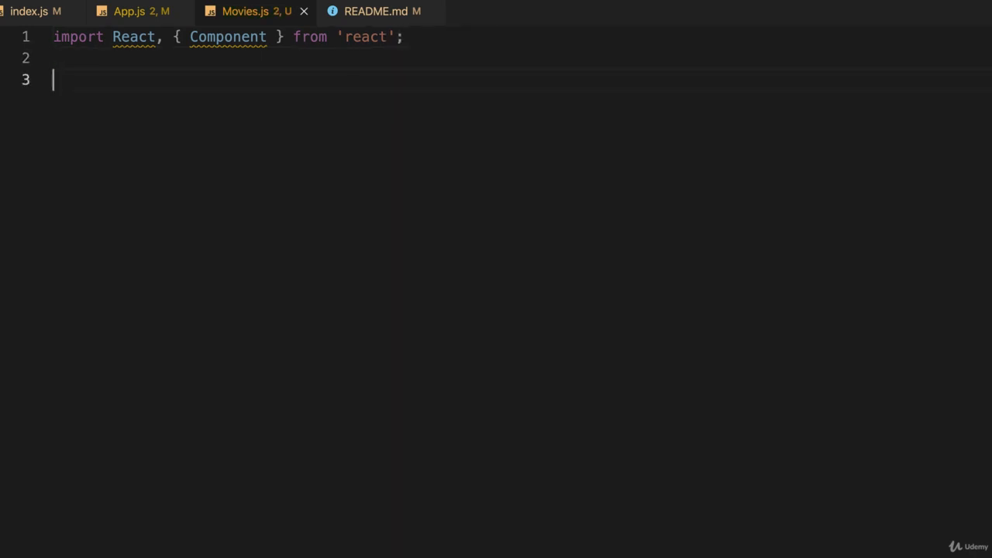
type("export")
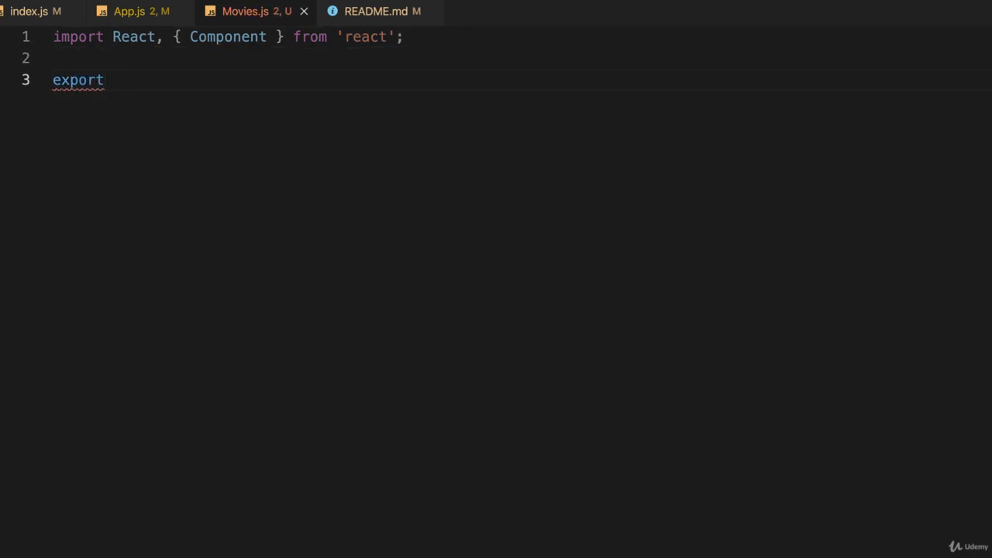
type("default class M")
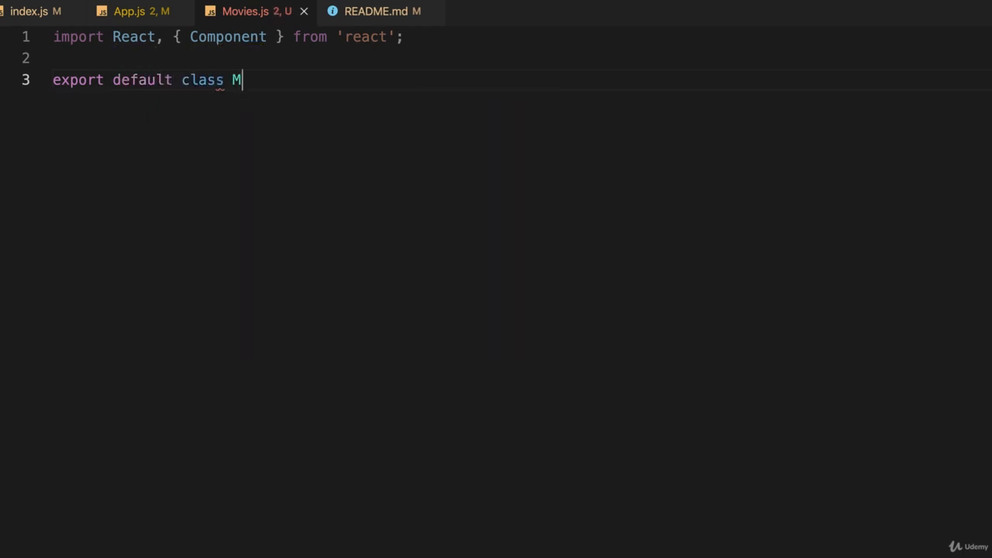
type("ovies exten")
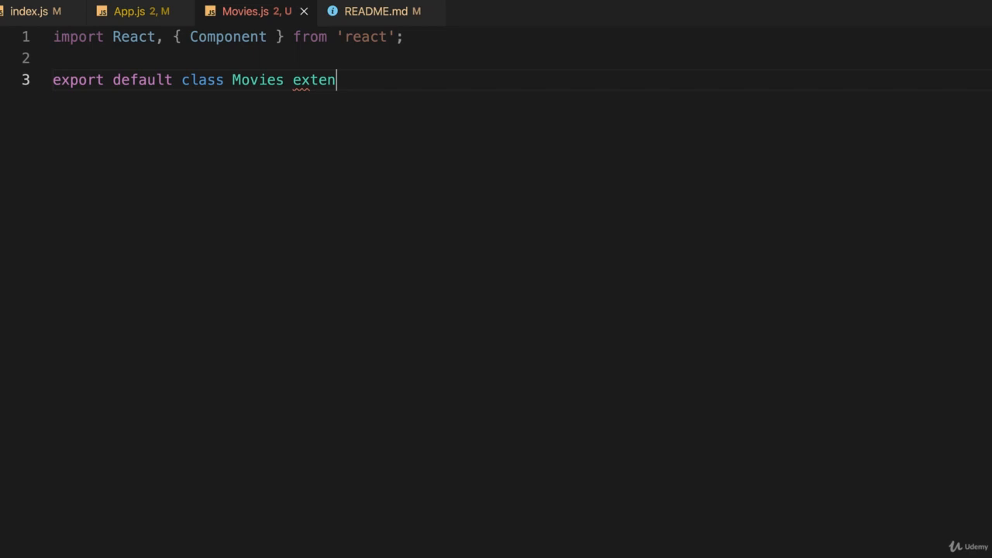
type("ds Component {")
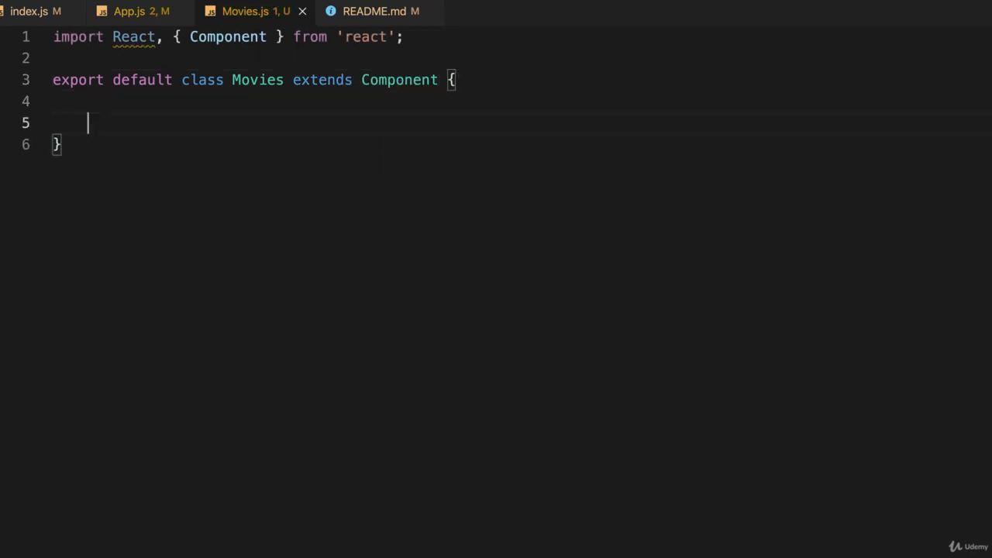
Write render() returning an <h2>Choose a movie</h2> heading.
type("render() {")
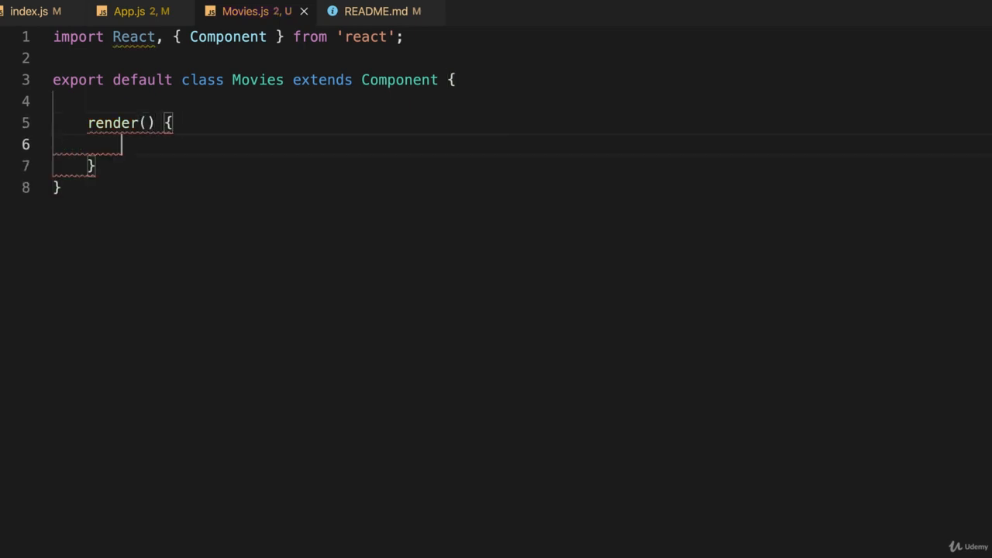
type("return")
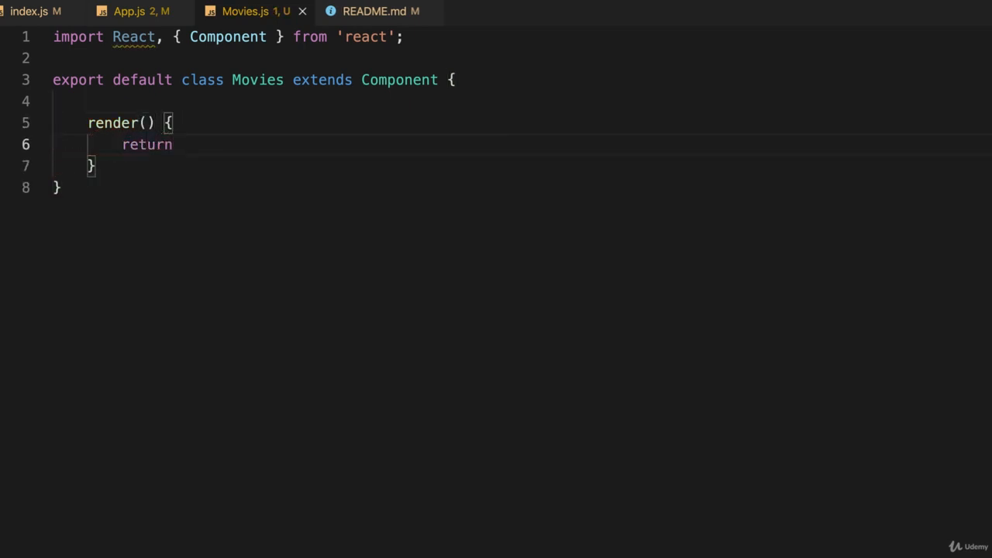
type("(")
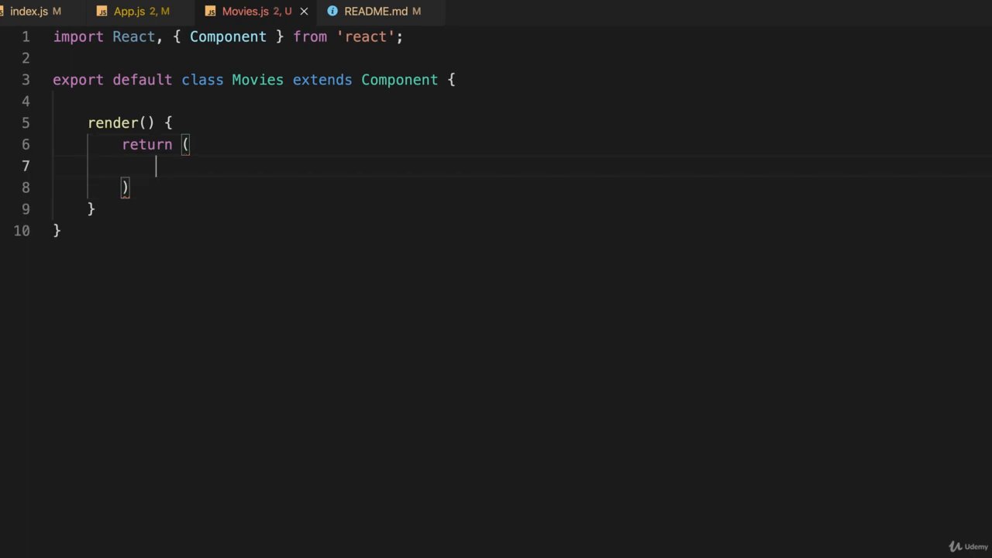
type(";")
type("<h2></h2>")
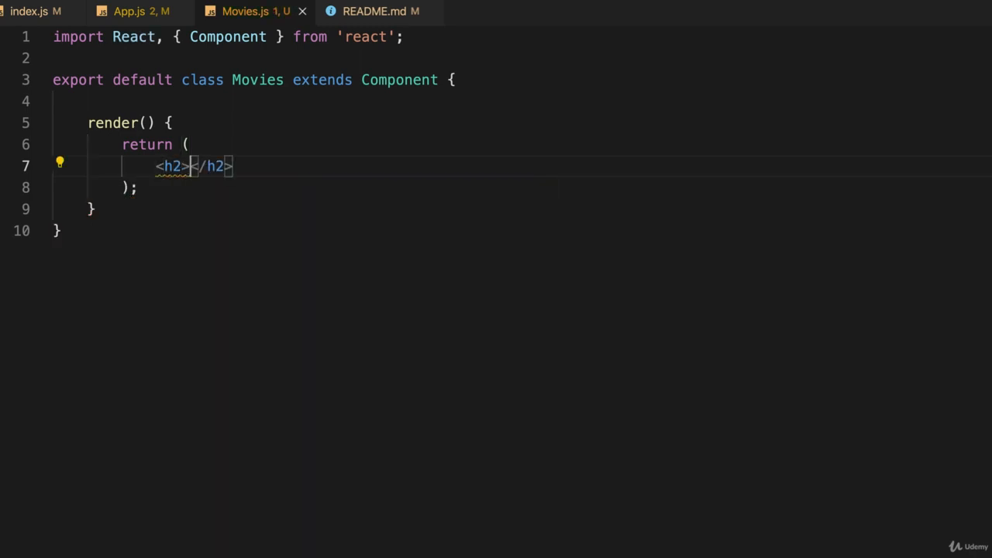
type("Choose a")
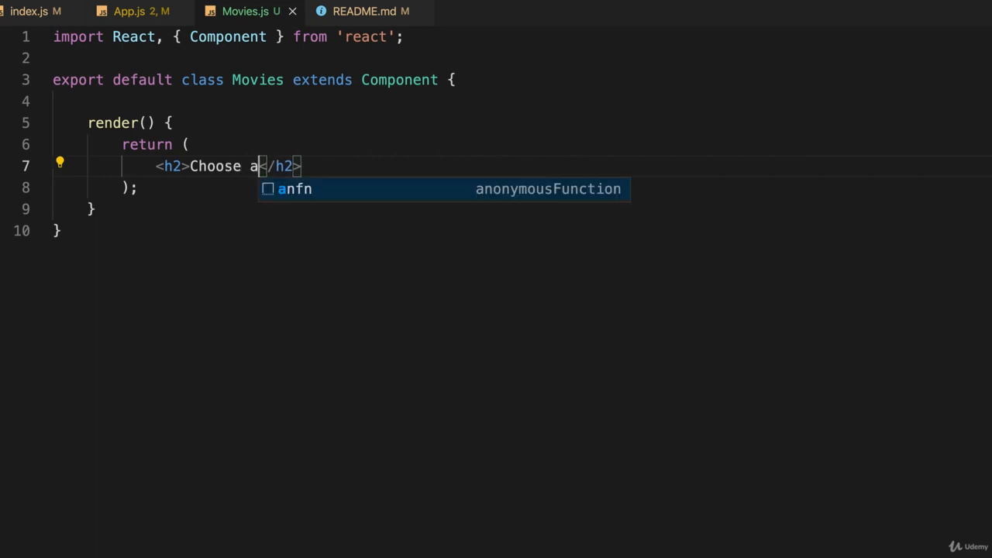
type("movie")
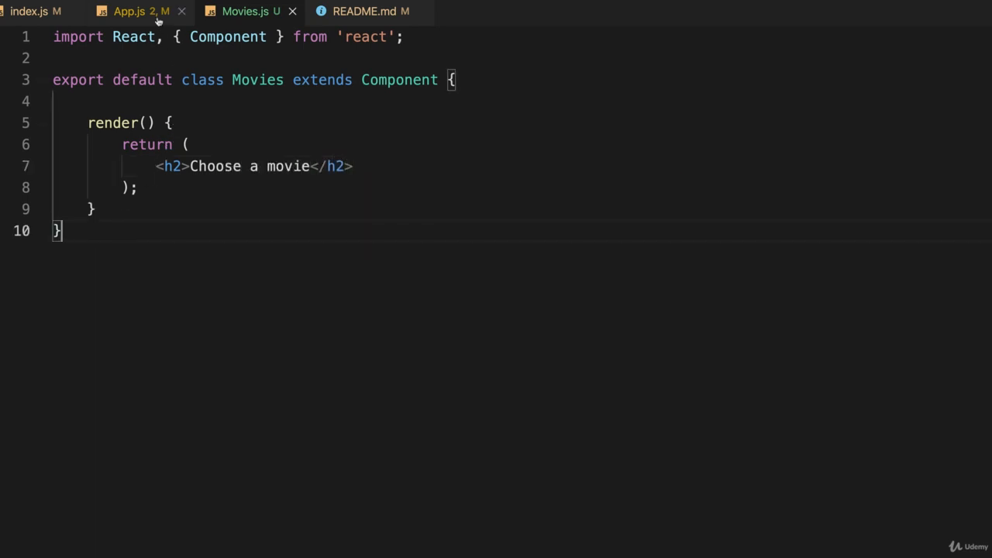
Add import Movies from './components/Movies'; below the existing imports in App.js.
left_click(130, 11)
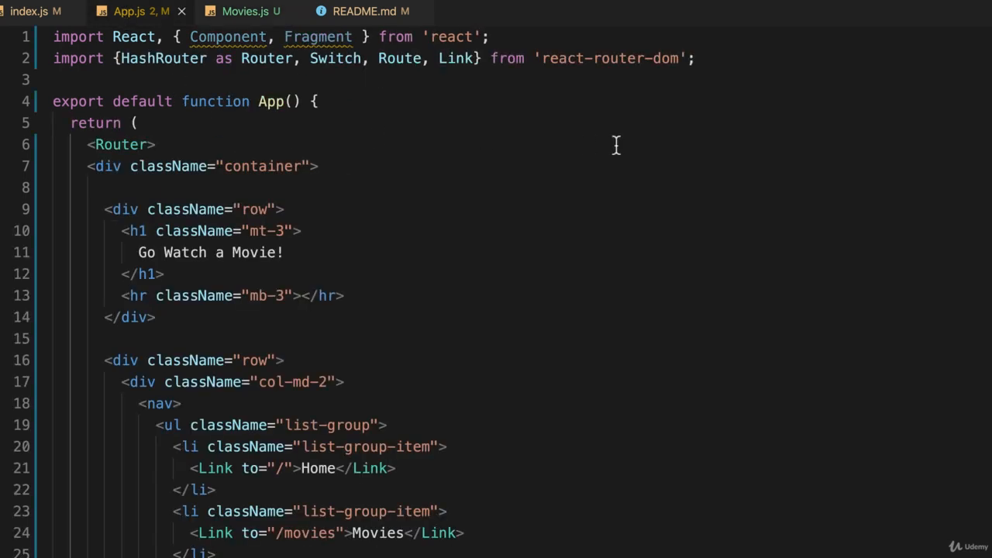
key("Enter")
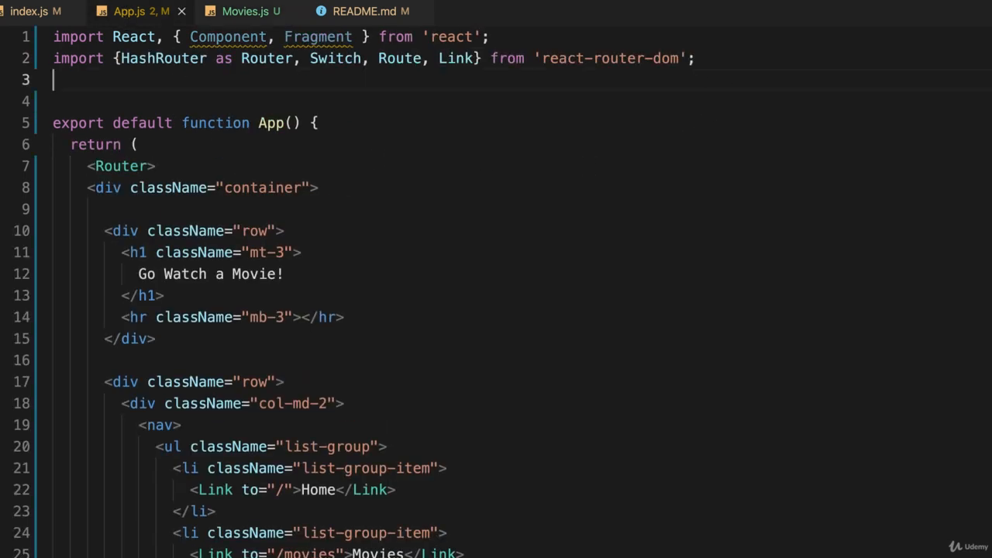
type("import Movies from")
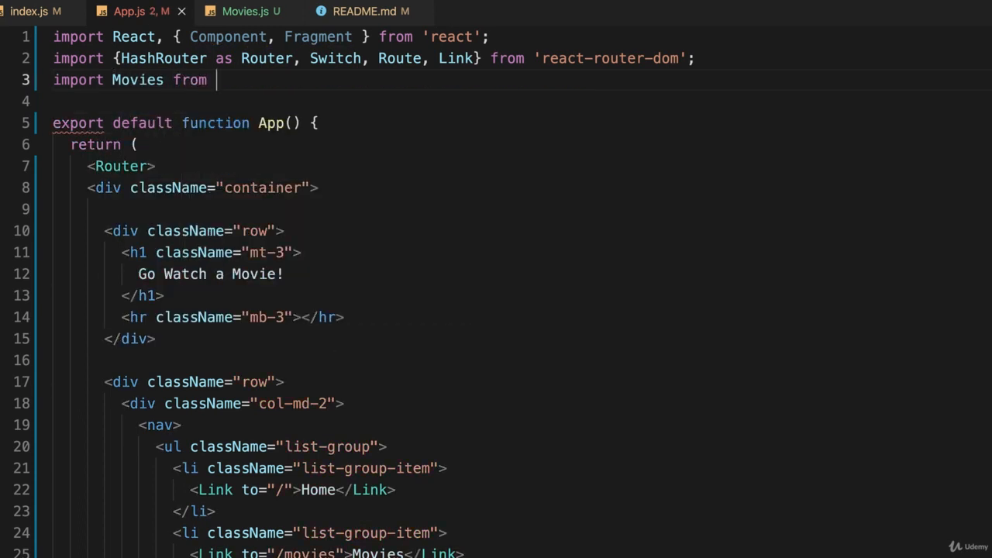
type("'./comp")
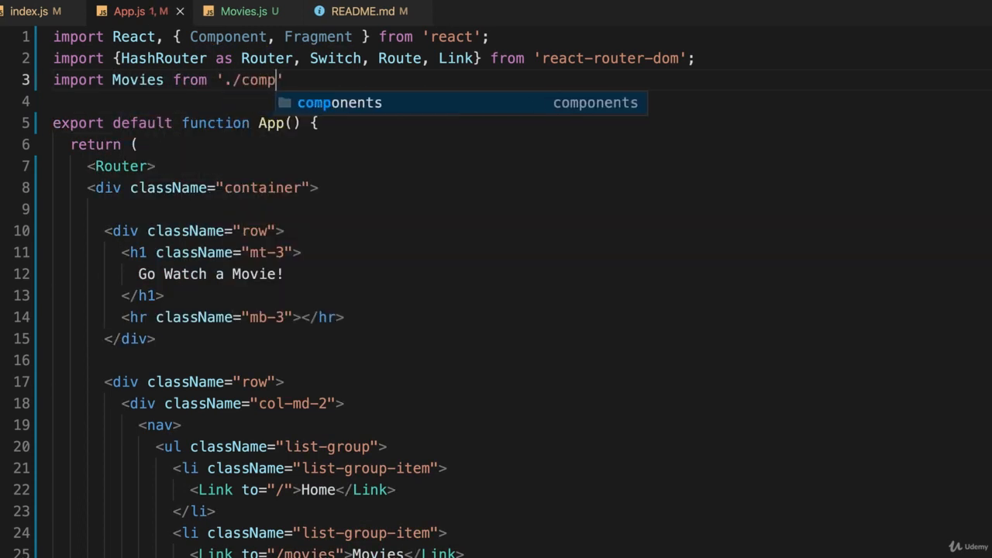
type("components/Movies")
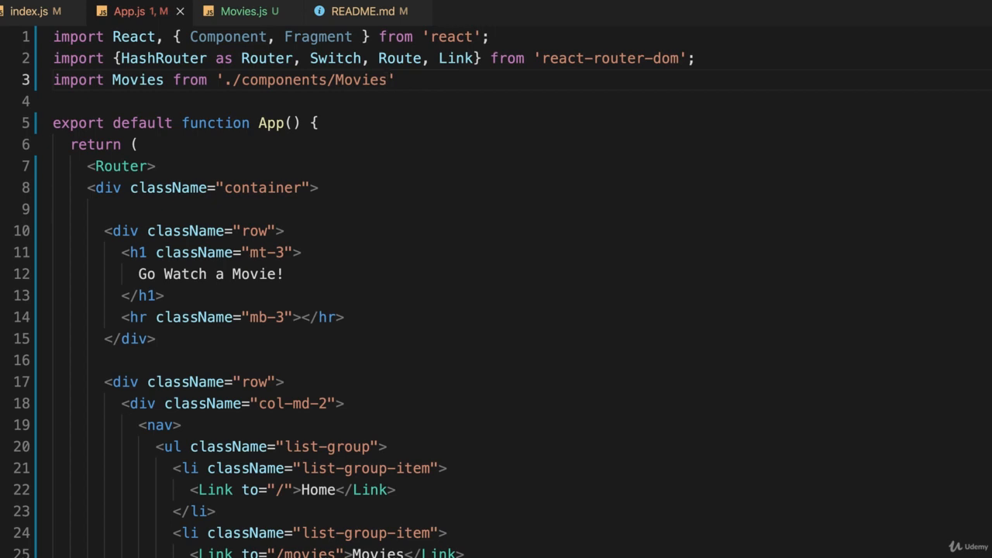
type(";")
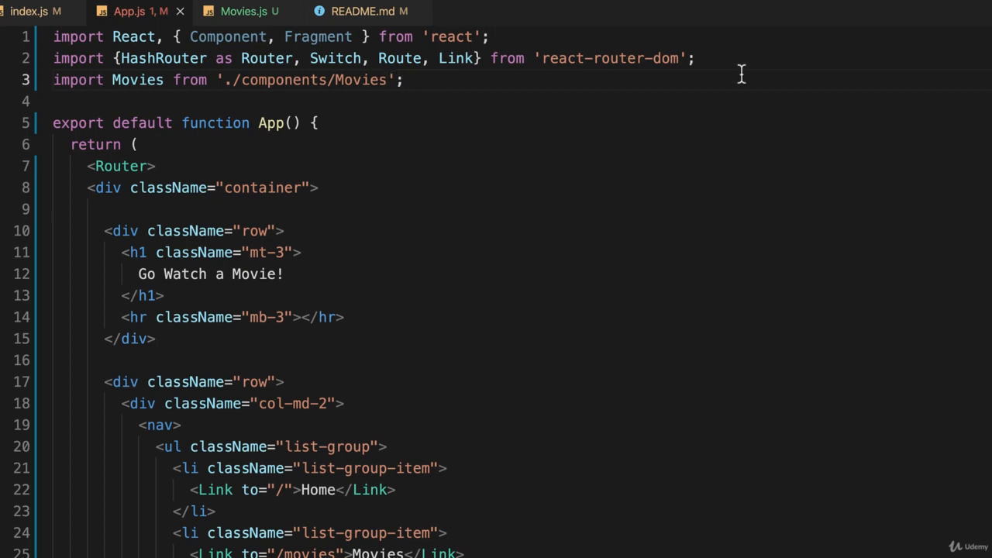
Delete the old inline function Movies() block from App.js.
scroll("down", 3)
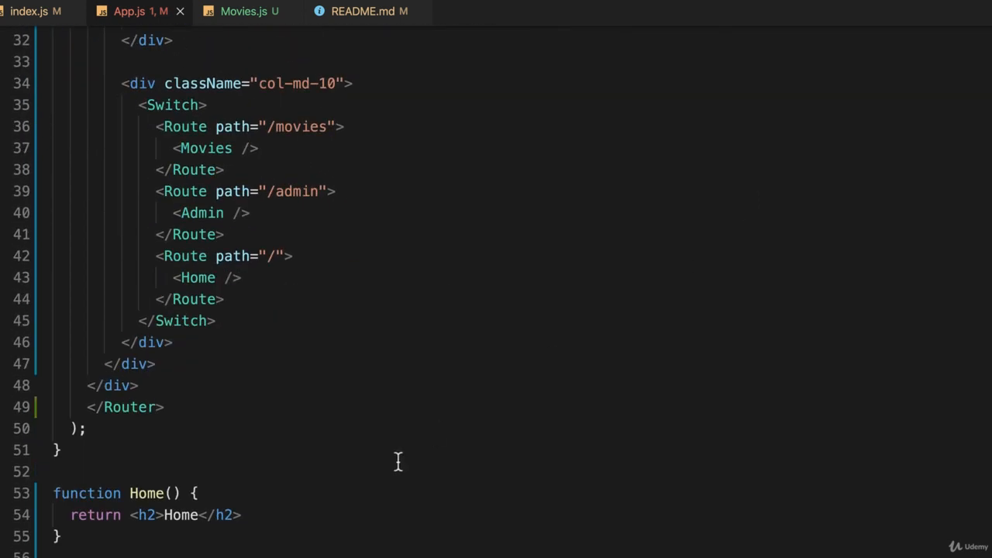
scroll("down", 3)
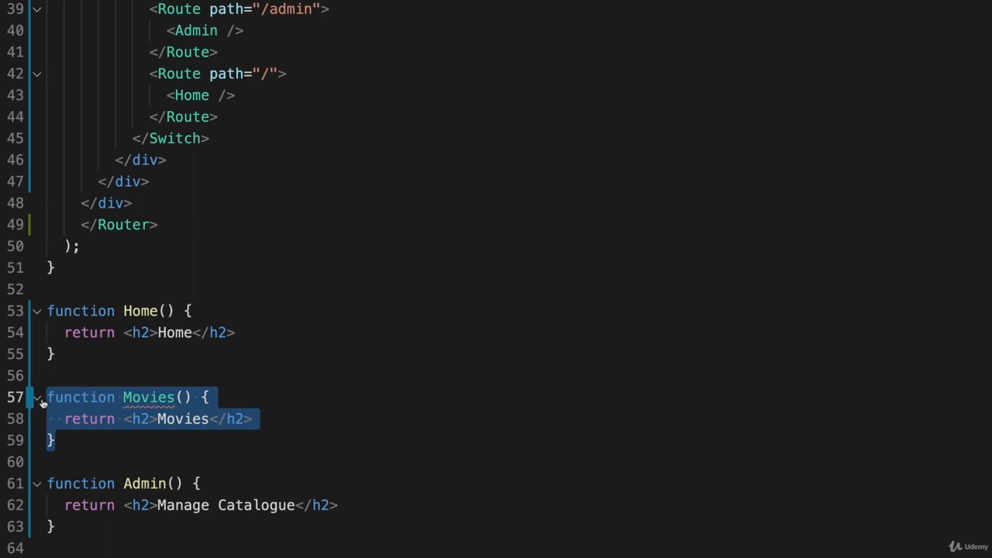
key("Delete")
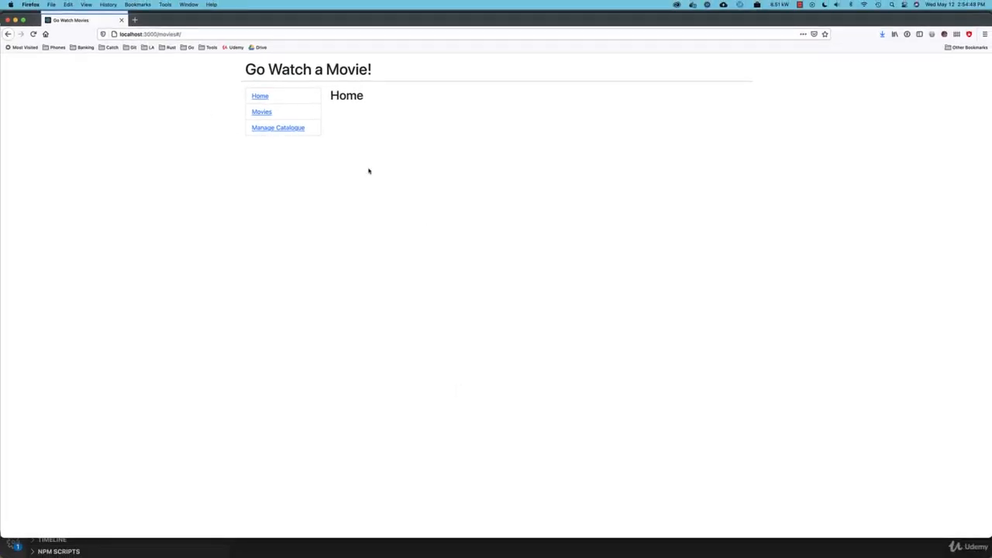
mouse_move(262, 111)
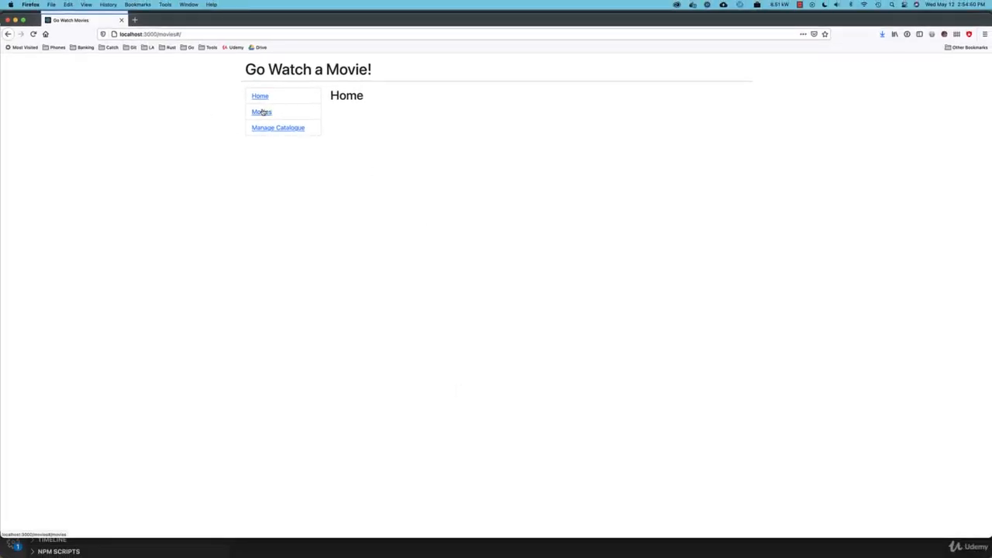
Navigate to the Movies page via the sidebar link, showing 'Choose a movie'.
left_click(261, 112)
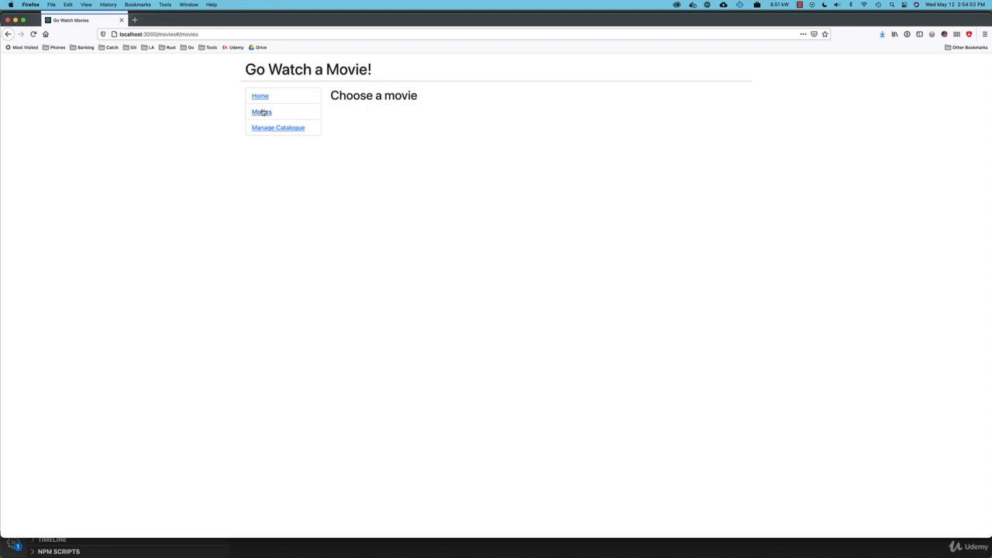